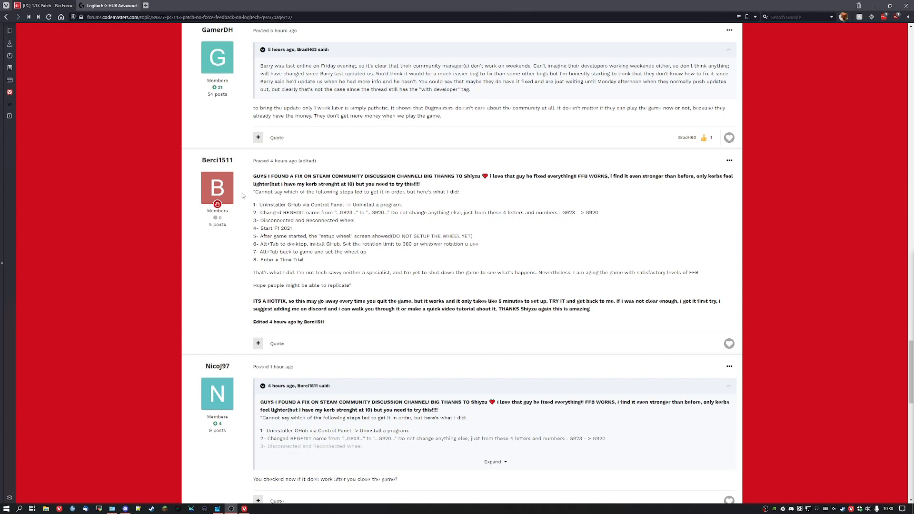
{"action": "mouse_move", "coordinate": [361, 226]}
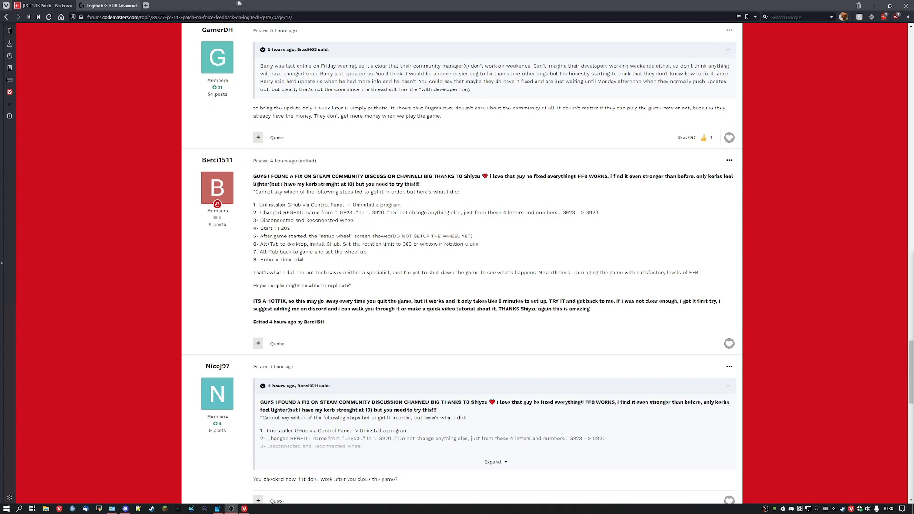
{"action": "mouse_move", "coordinate": [261, 7]}
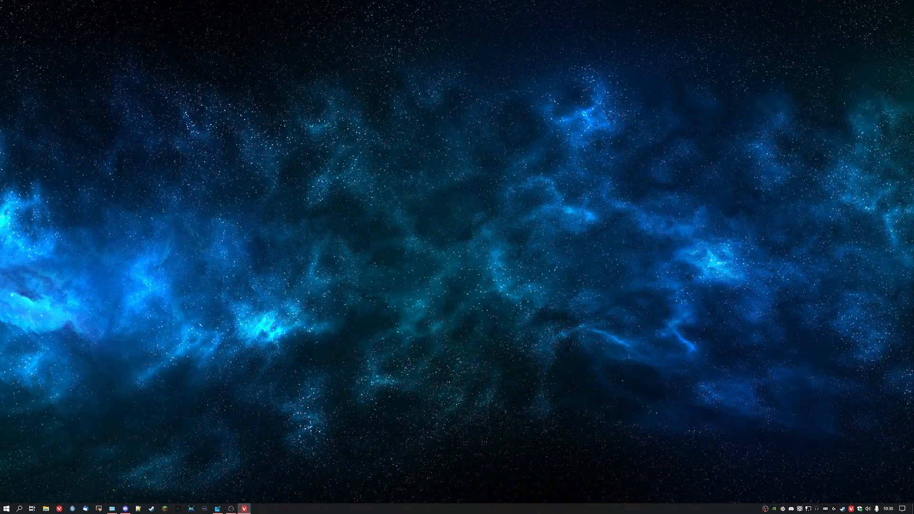
{"action": "mouse_move", "coordinate": [515, 237]}
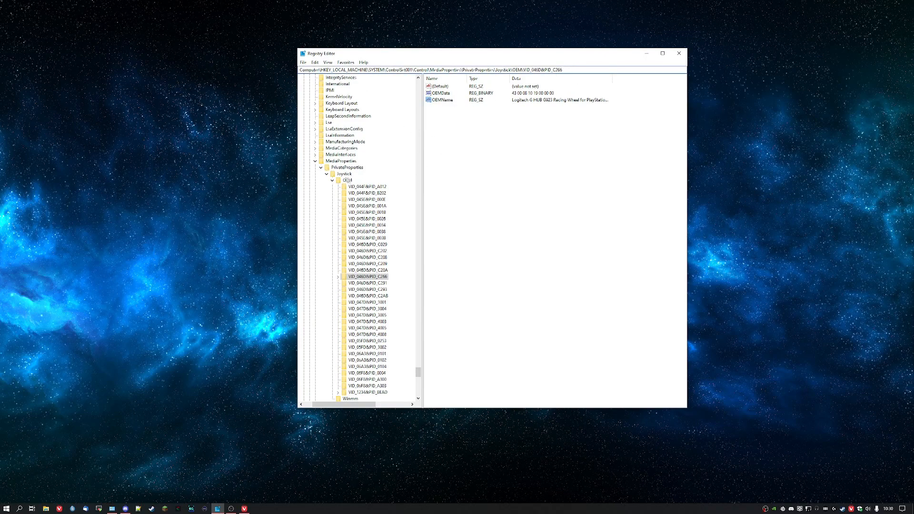
Rename the wheel's OEMName value from G923 to G920 under VID_046D&PID_C266 and close the editor.
{"action": "left_click", "coordinate": [347, 180]}
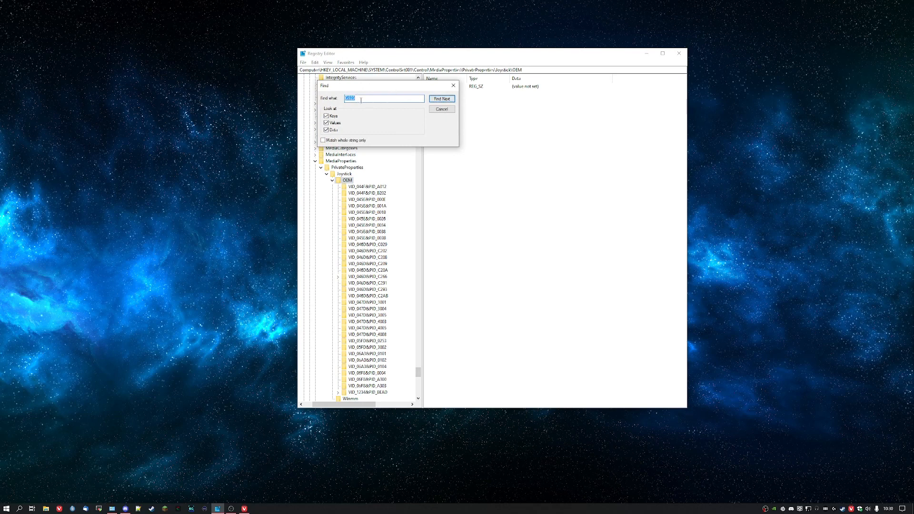
{"action": "left_click", "coordinate": [441, 99]}
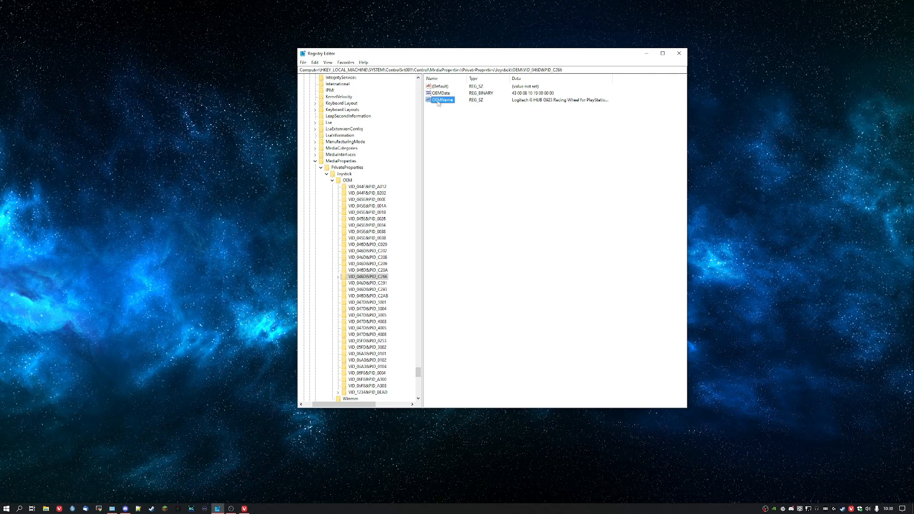
{"action": "right_click", "coordinate": [441, 101]}
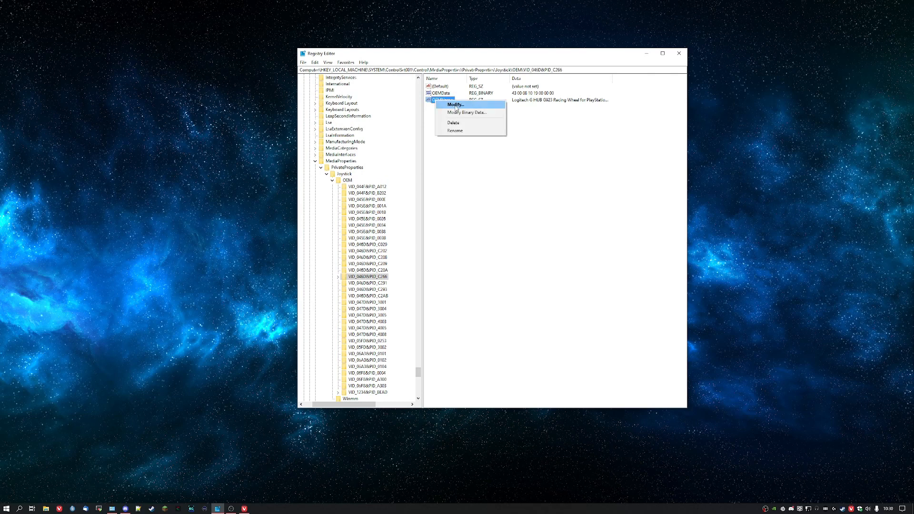
{"action": "left_click", "coordinate": [455, 105]}
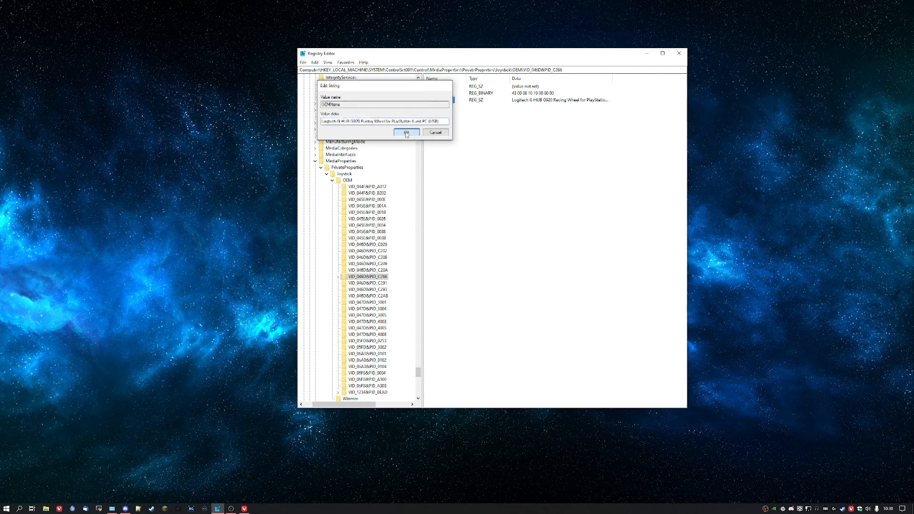
{"action": "left_click", "coordinate": [407, 133]}
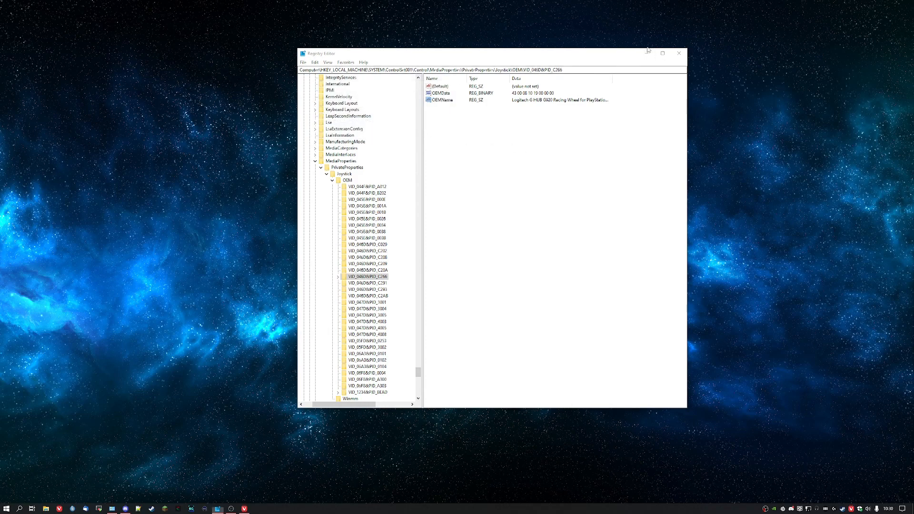
{"action": "left_click", "coordinate": [678, 54]}
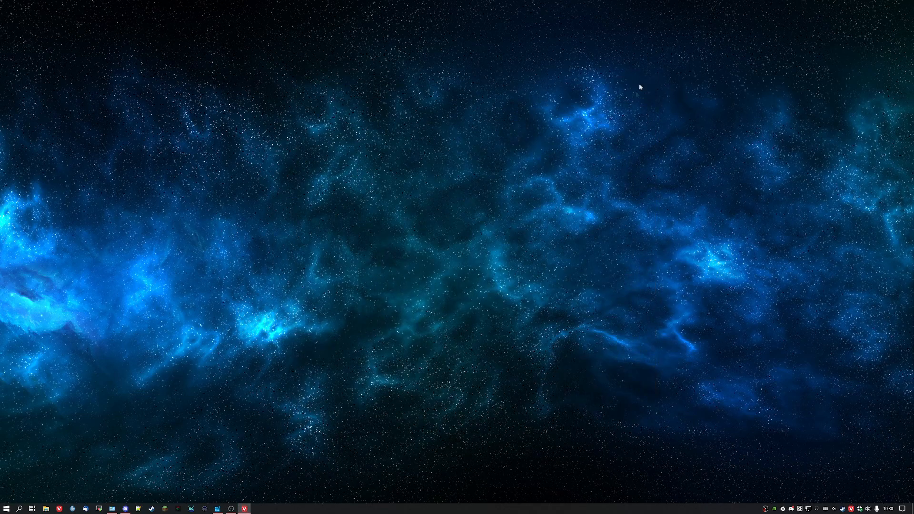
{"action": "mouse_move", "coordinate": [608, 228]}
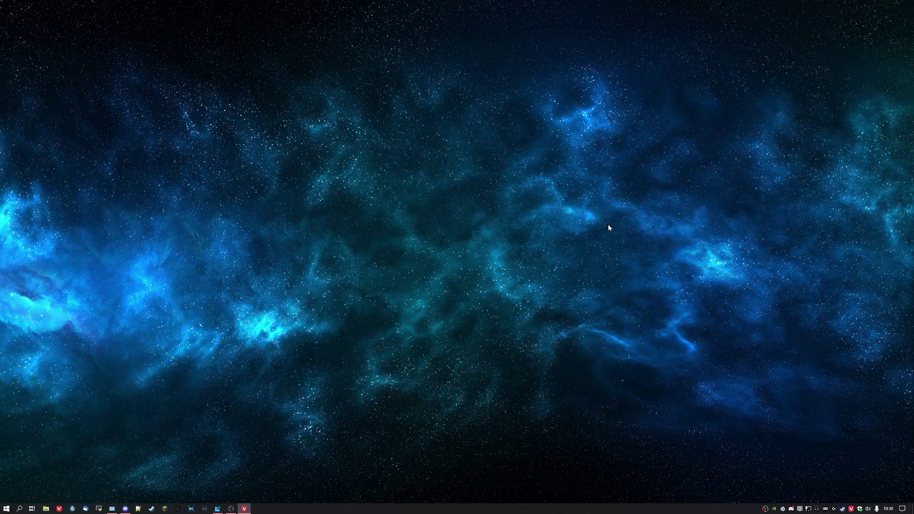
Bring up File Explorer from the taskbar showing the Downloads folder.
{"action": "right_click", "coordinate": [836, 509]}
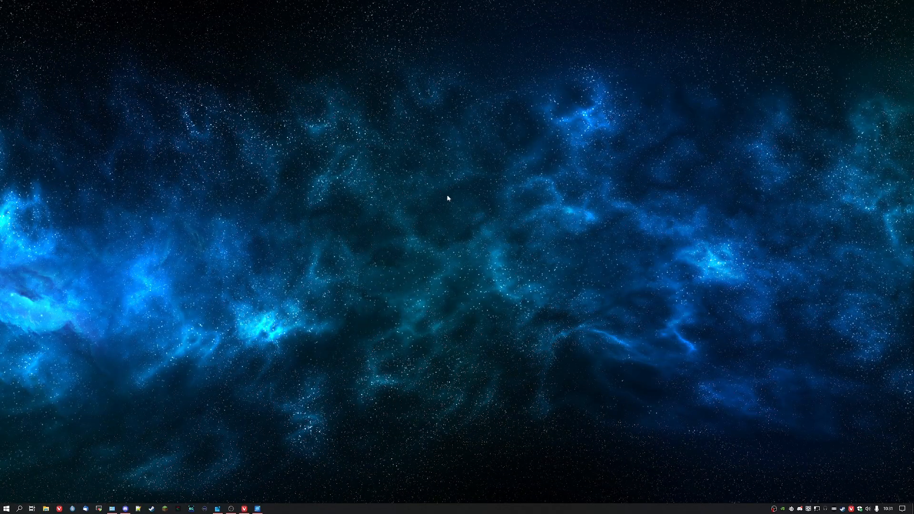
{"action": "left_click", "coordinate": [46, 509]}
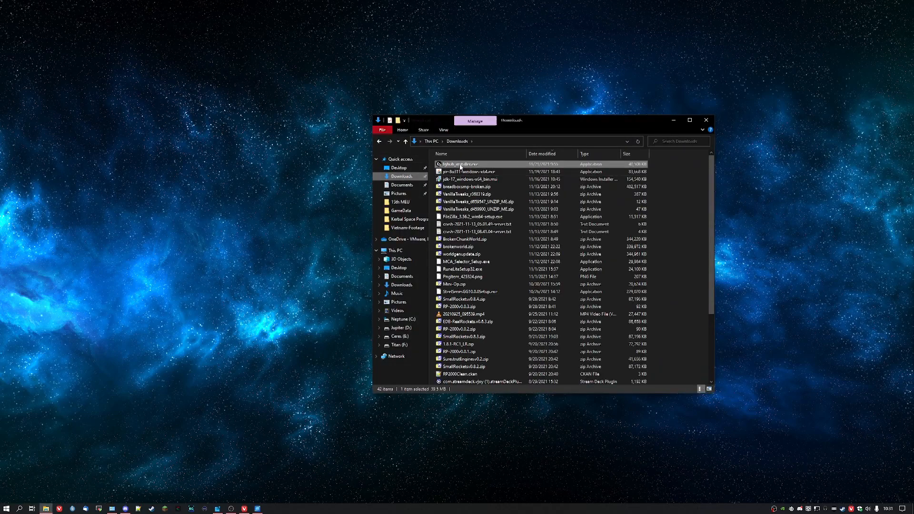
Launch the lghub_installer file from Downloads.
{"action": "left_click", "coordinate": [706, 121]}
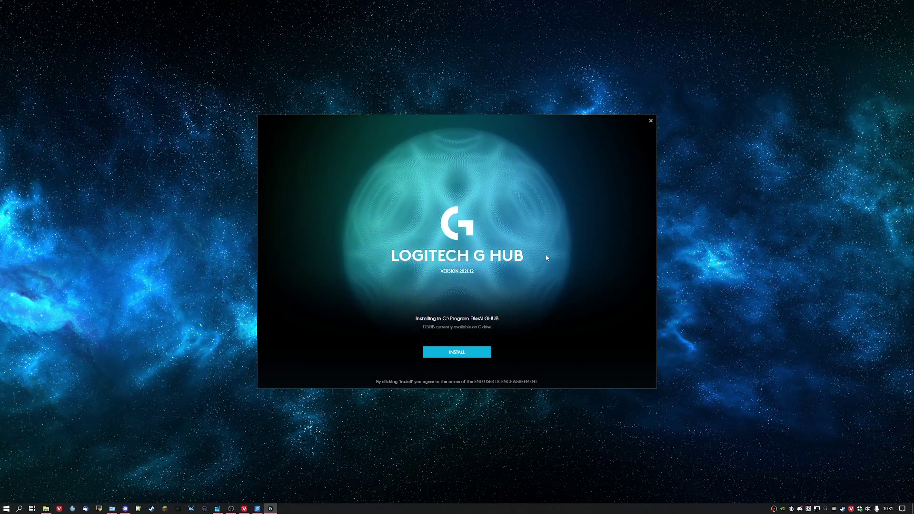
Install G HUB, then launch F1 2021 to its home menu.
{"action": "left_click", "coordinate": [456, 352]}
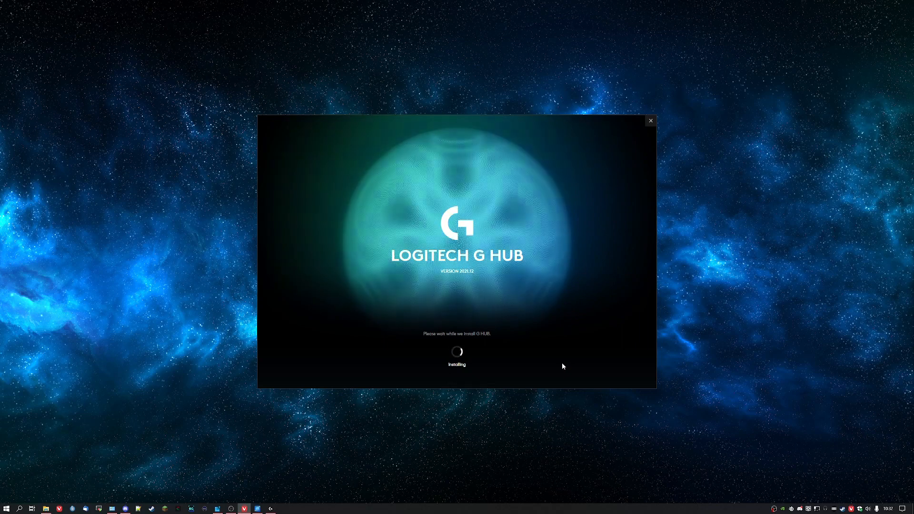
{"action": "left_click", "coordinate": [651, 121]}
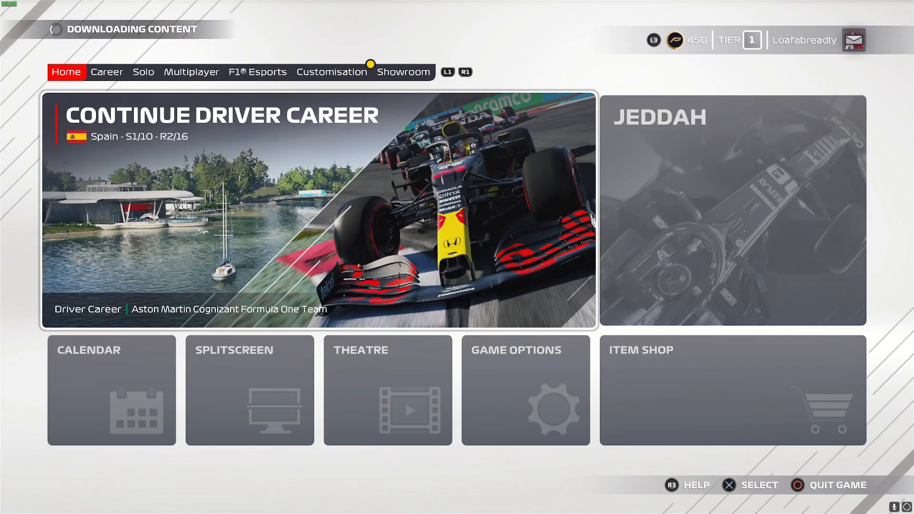
Reach the wheel preset's options under Controls, Vibration & Force Feedback in Game Options.
{"action": "left_click", "coordinate": [524, 389]}
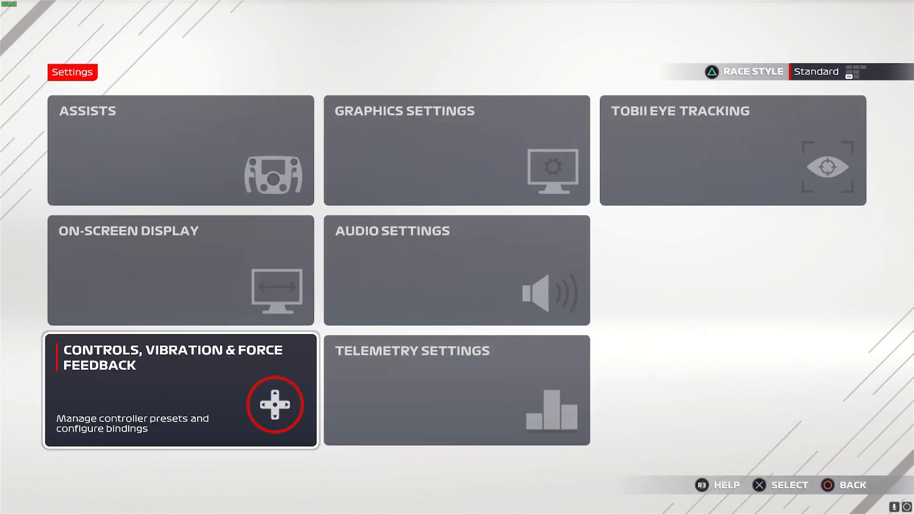
{"action": "left_click", "coordinate": [180, 389]}
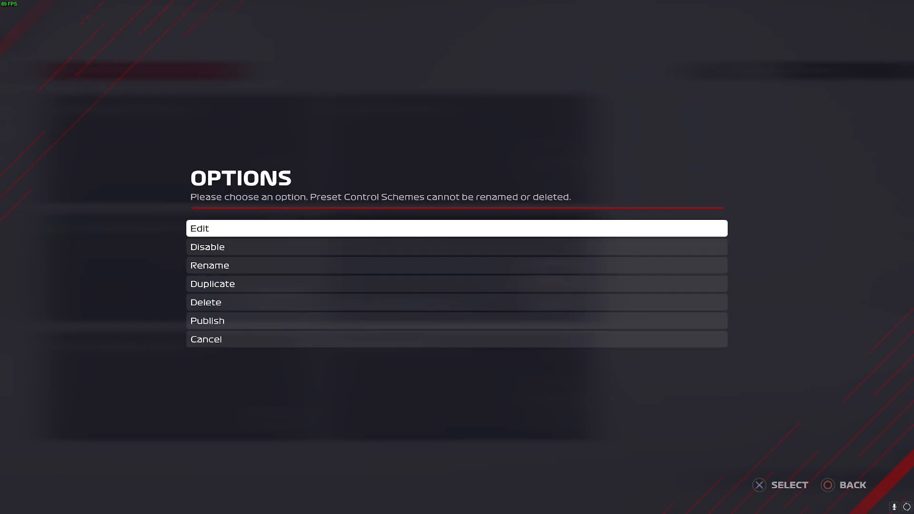